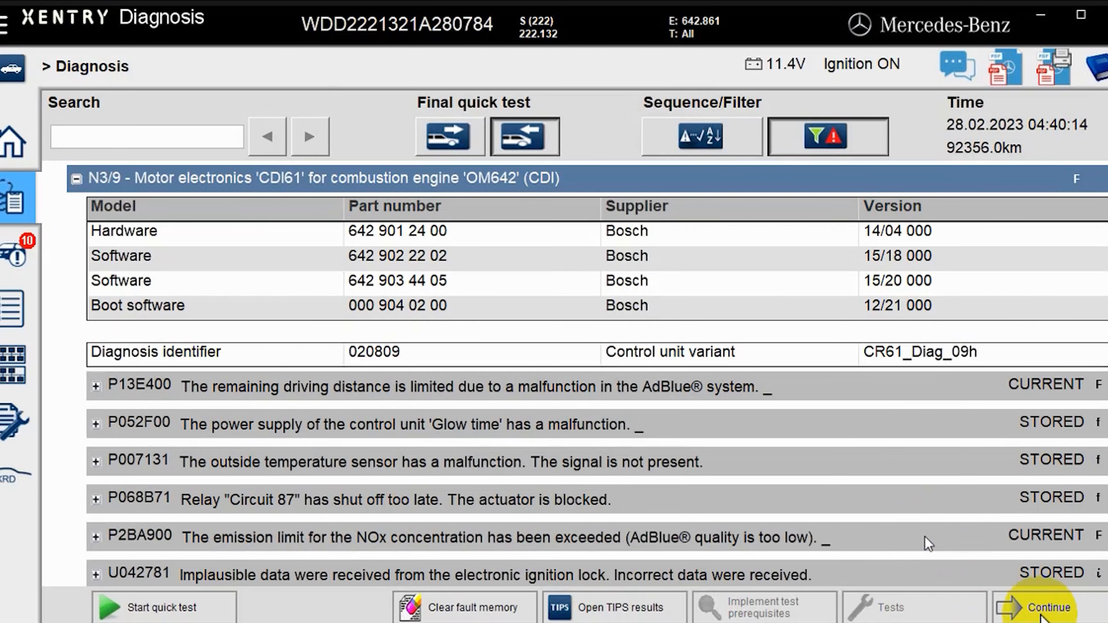
Continue from the quick test and confirm the general safety notes to enter the N3/9 engine control unit.
{"action": "left_click", "coordinate": [1048, 607]}
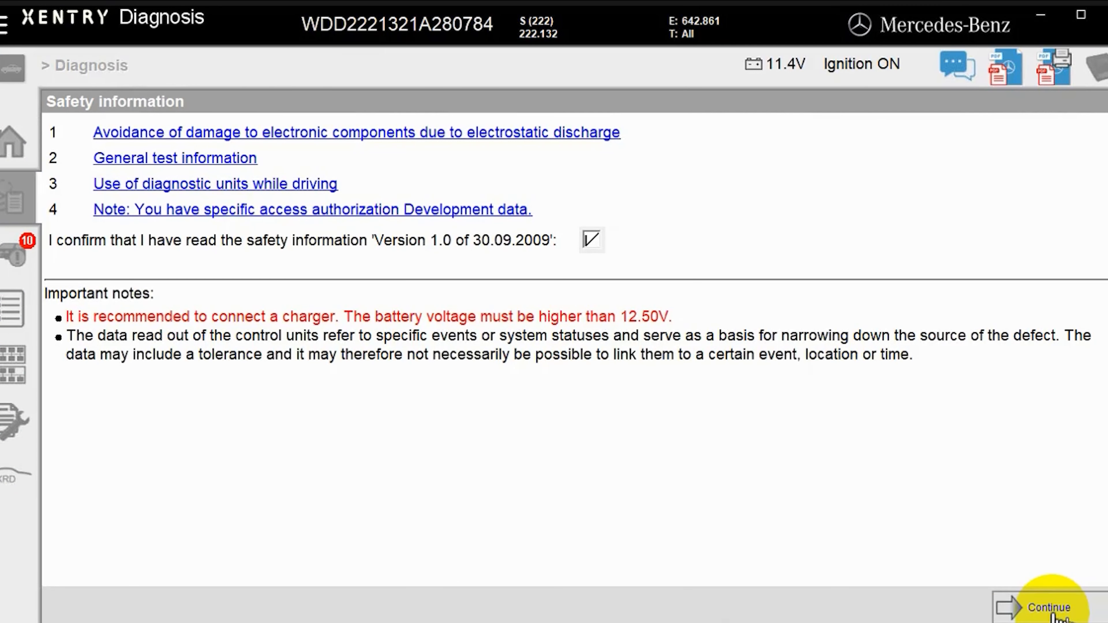
{"action": "left_click", "coordinate": [1050, 608]}
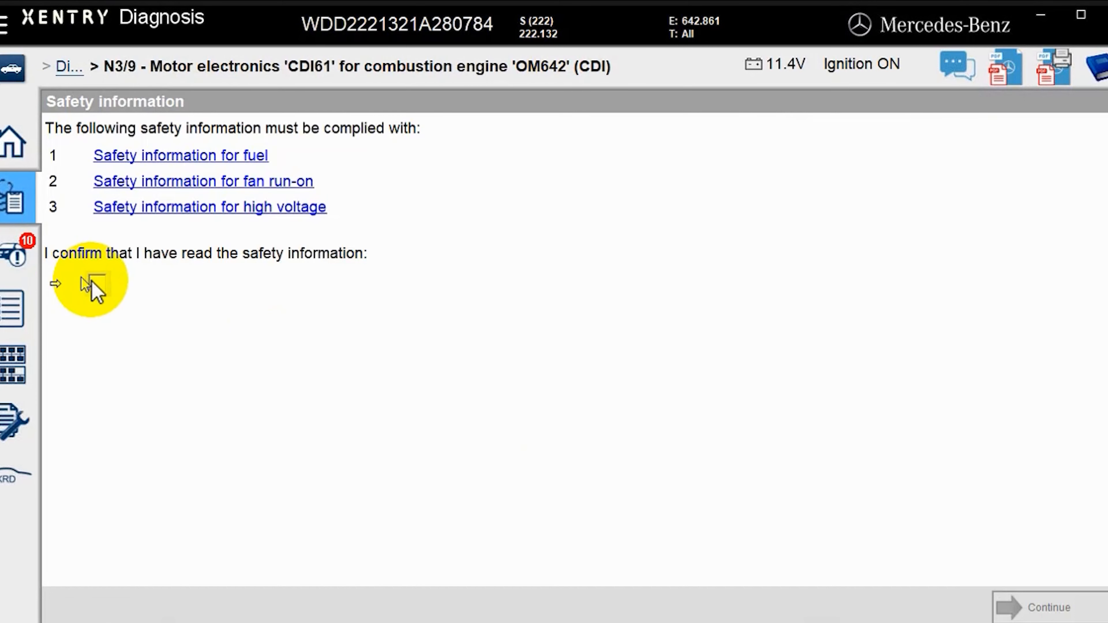
Acknowledge the unit safety info, clear the N3/9 fault memory, then monitor until P13E400 and P2BA900 return.
{"action": "left_click", "coordinate": [92, 283]}
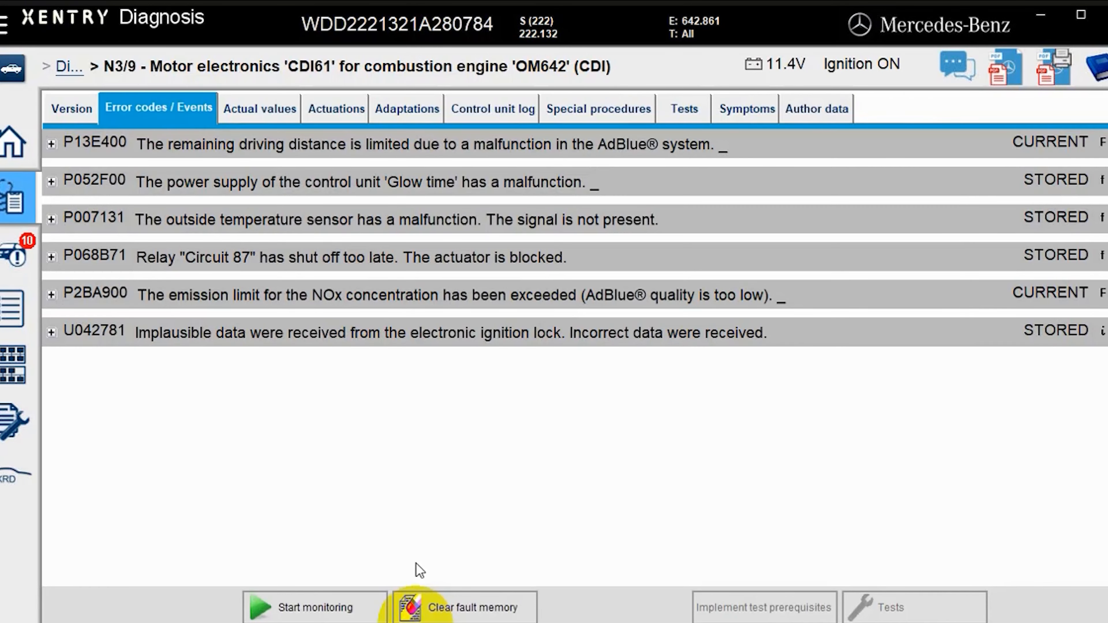
{"action": "mouse_move", "coordinate": [342, 162]}
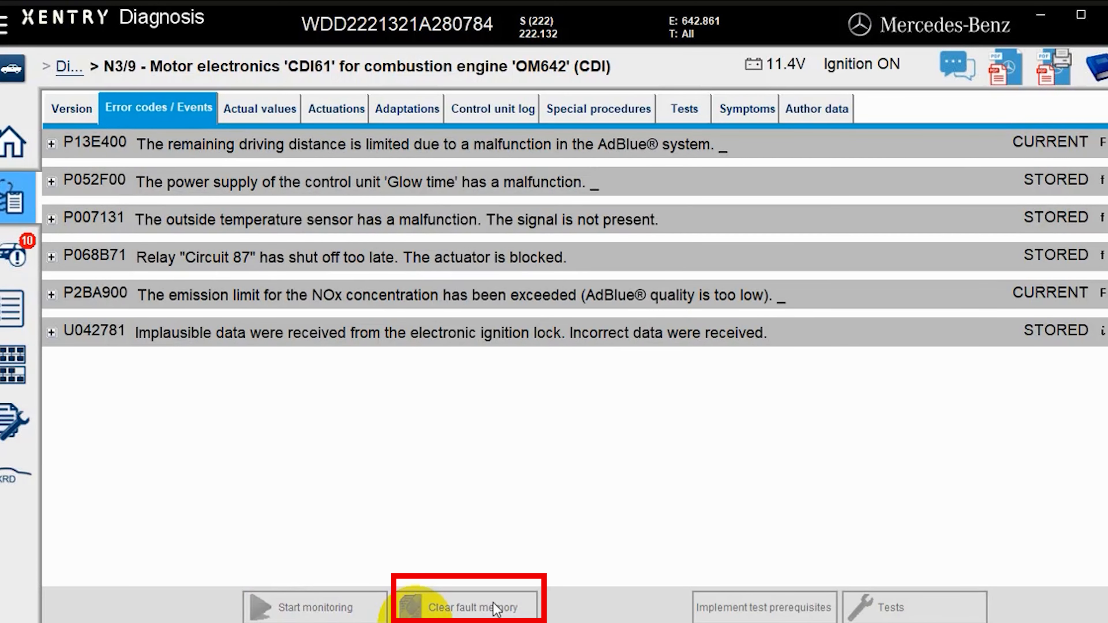
{"action": "left_click", "coordinate": [474, 607]}
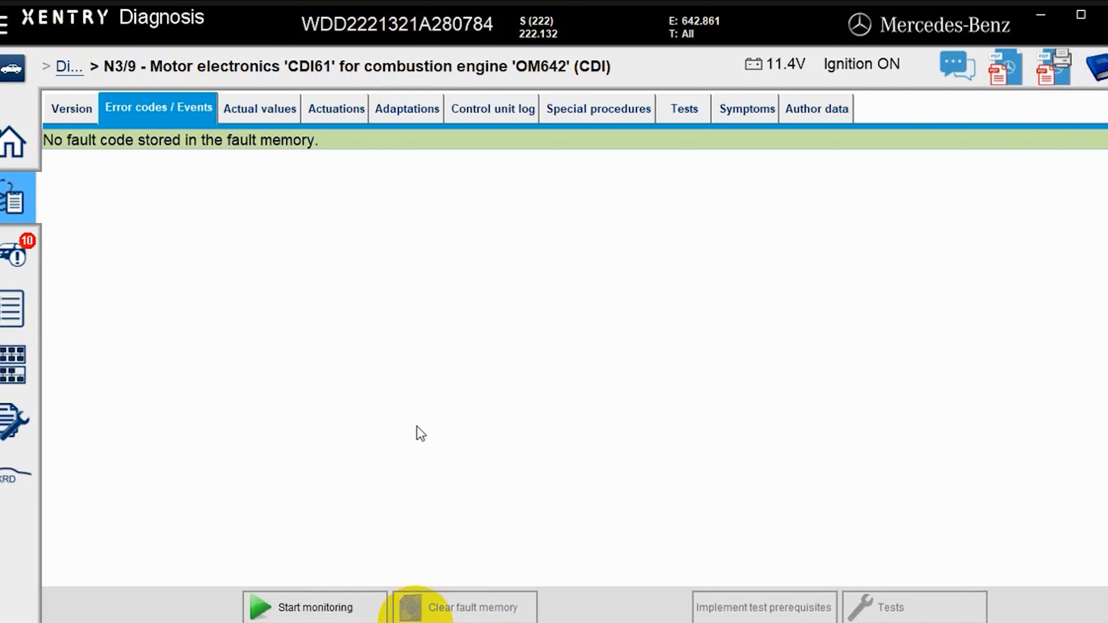
{"action": "left_click", "coordinate": [303, 608]}
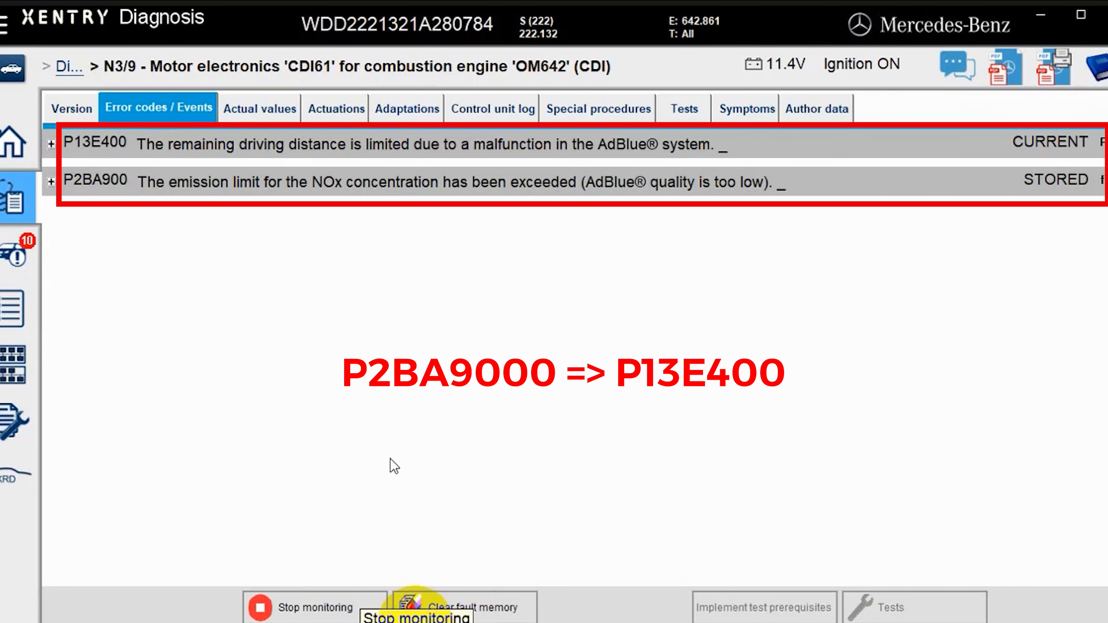
{"action": "left_click", "coordinate": [50, 142]}
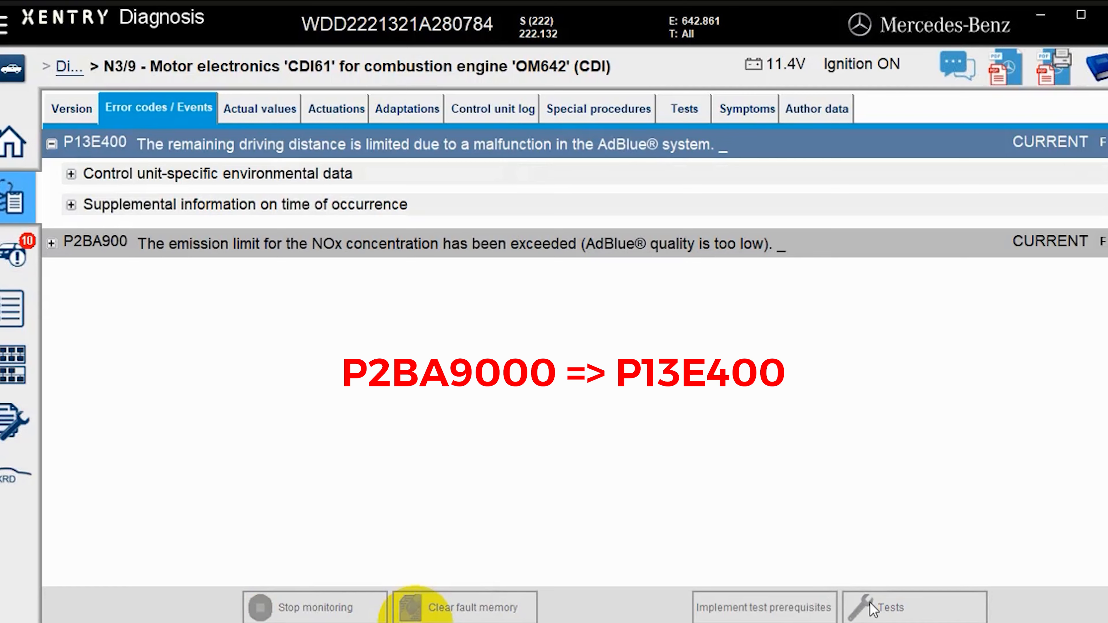
Start the 'Resetting of warning message Fault in AdBlue system' test for P13E400, then end the vehicle session.
{"action": "left_click", "coordinate": [892, 613]}
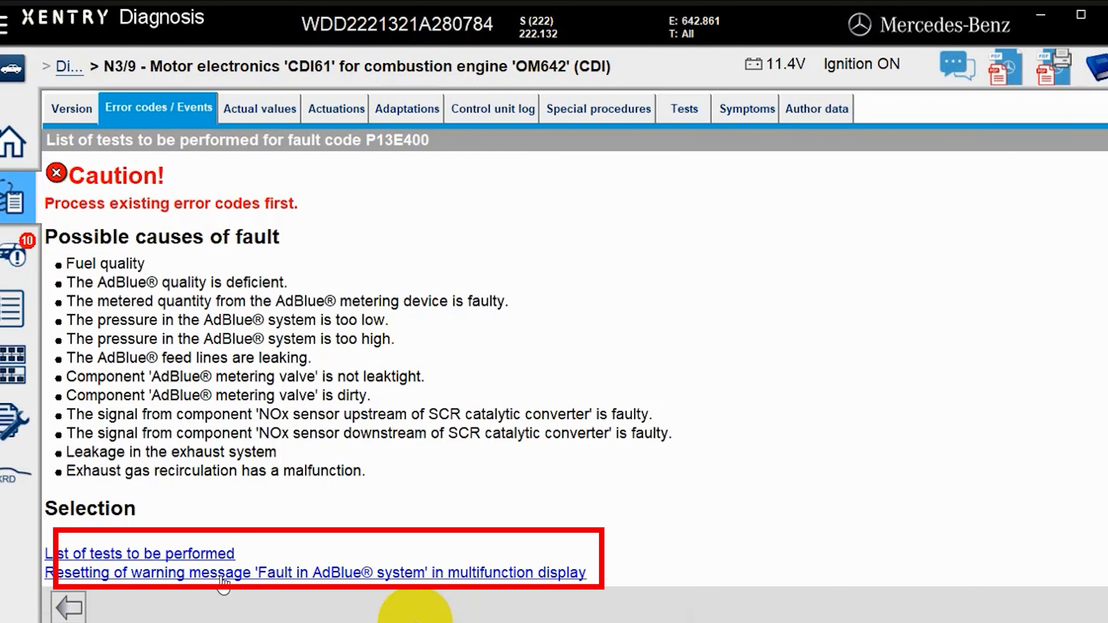
{"action": "left_click", "coordinate": [125, 554]}
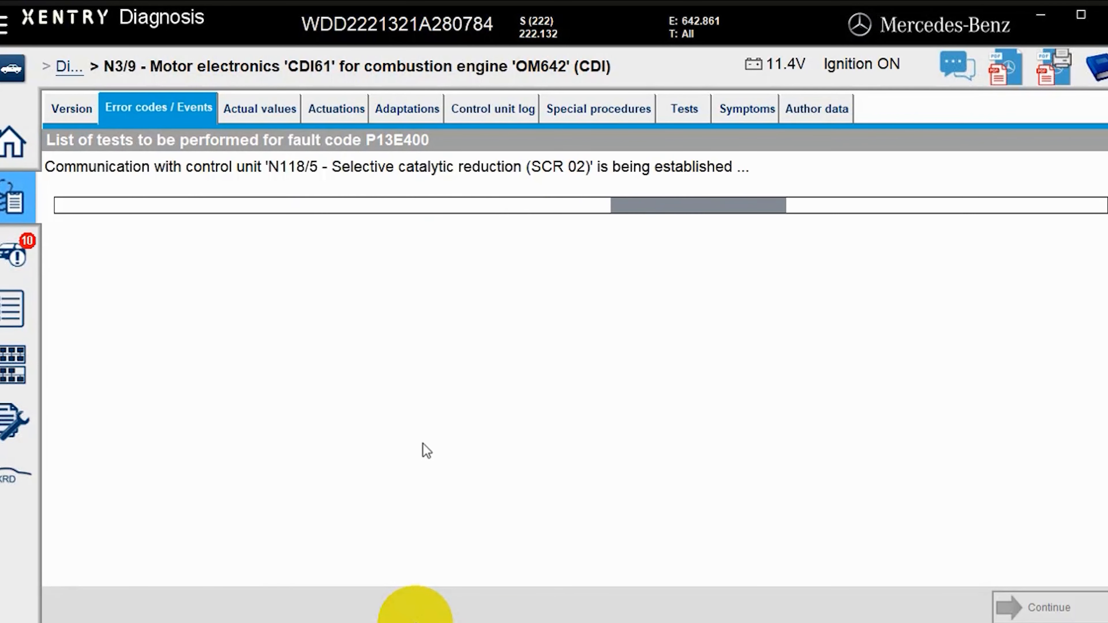
{"action": "mouse_move", "coordinate": [446, 436]}
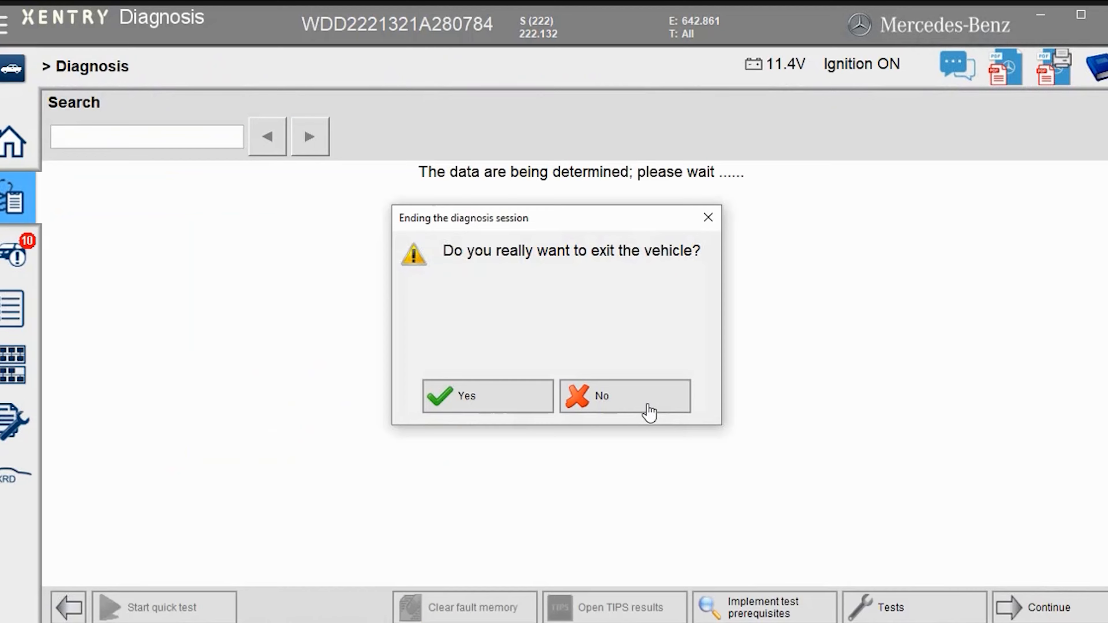
{"action": "left_click", "coordinate": [487, 400]}
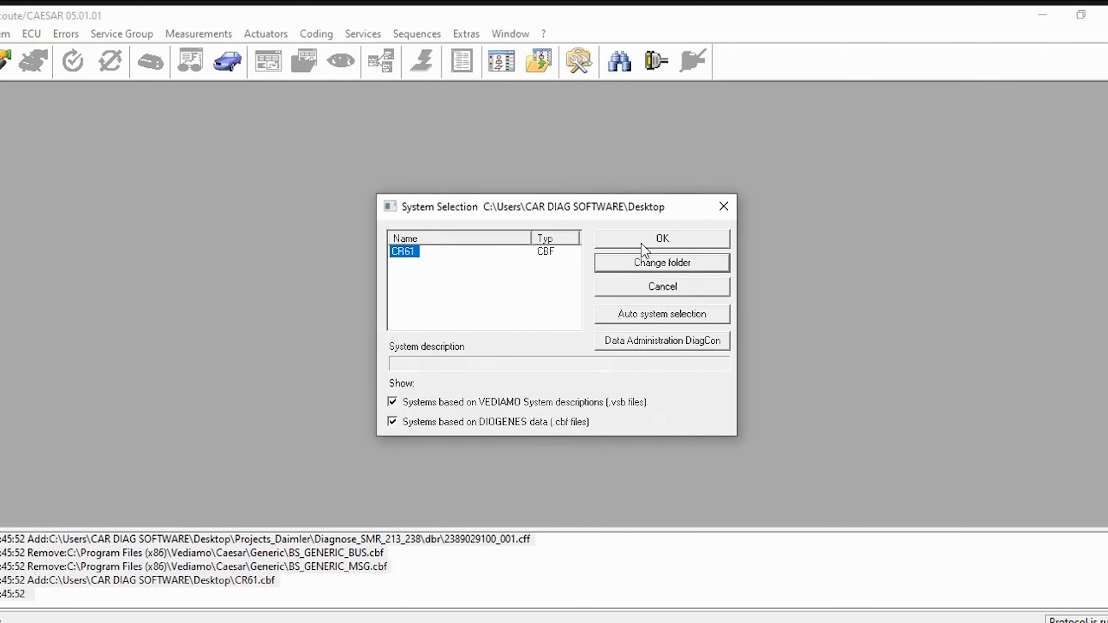
Load CR61, connect and read its variant coding, then run DJ_AdBlue_Warnszenario_Reset.
{"action": "left_click", "coordinate": [662, 239]}
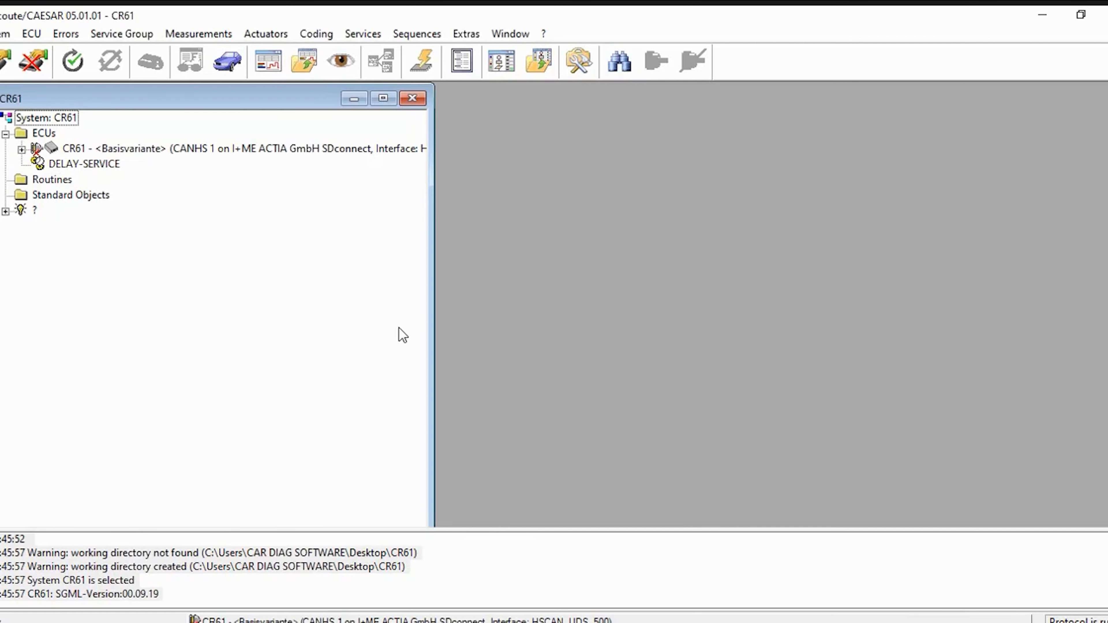
{"action": "left_click", "coordinate": [72, 61]}
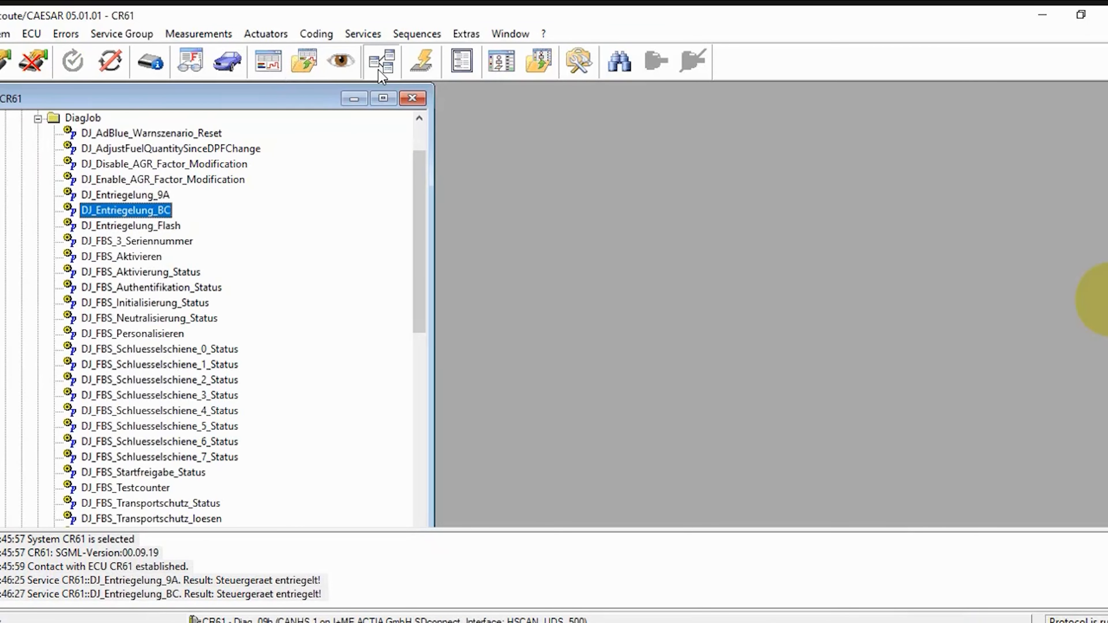
{"action": "left_click", "coordinate": [381, 60]}
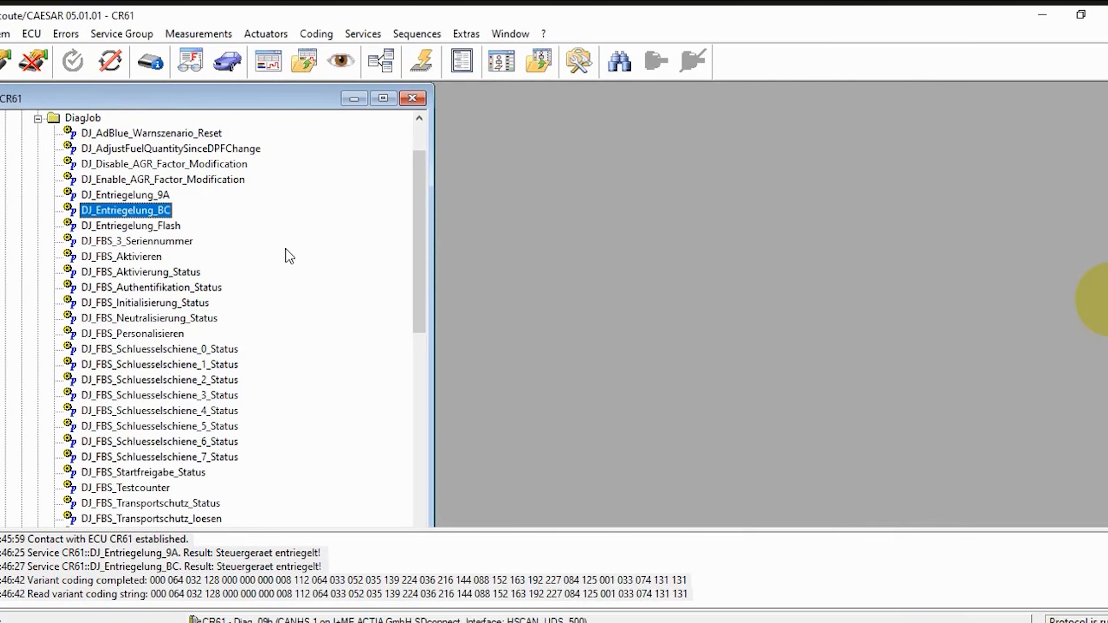
{"action": "mouse_move", "coordinate": [183, 144]}
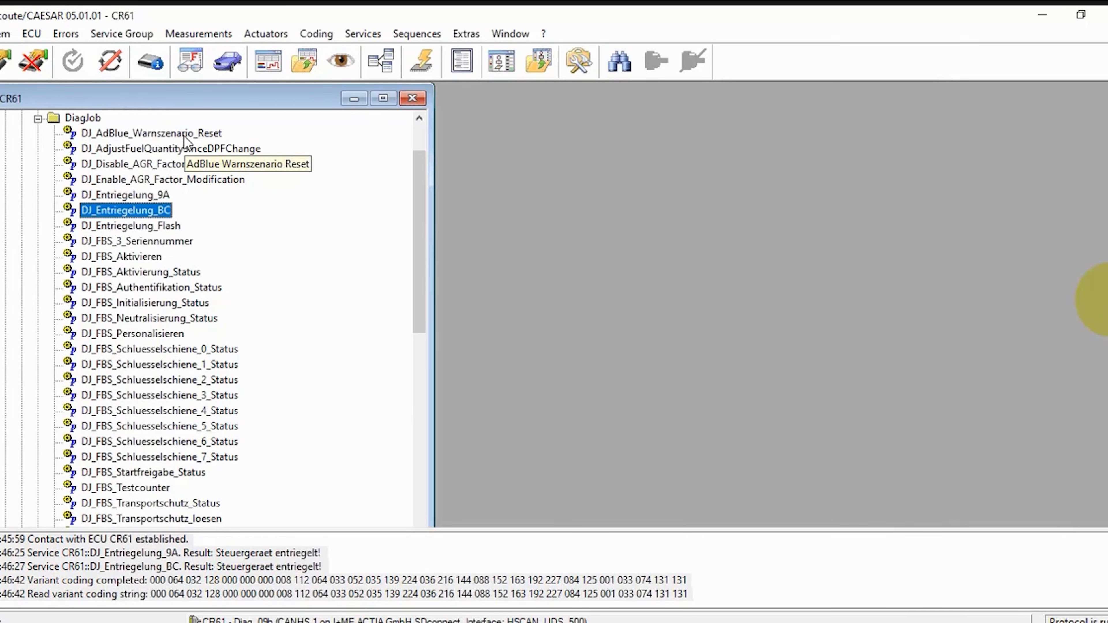
{"action": "double_click", "coordinate": [150, 134]}
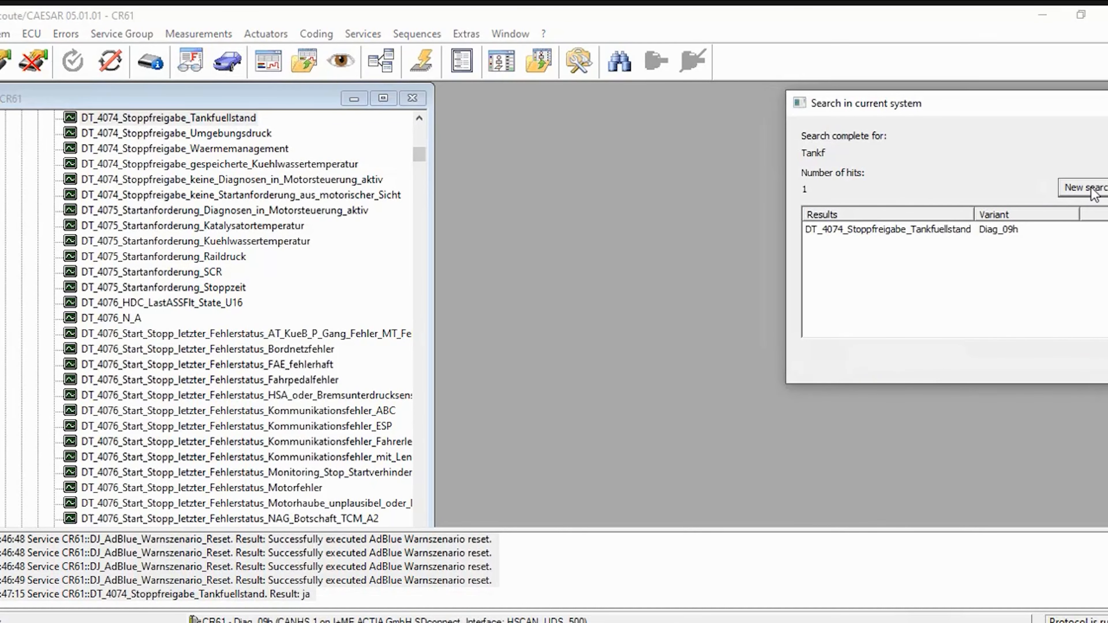
Search the system for 'ctTamp' and run the DL_C258_SCRCtl_ctTampProt tamper-protection service.
{"action": "left_click", "coordinate": [1083, 188]}
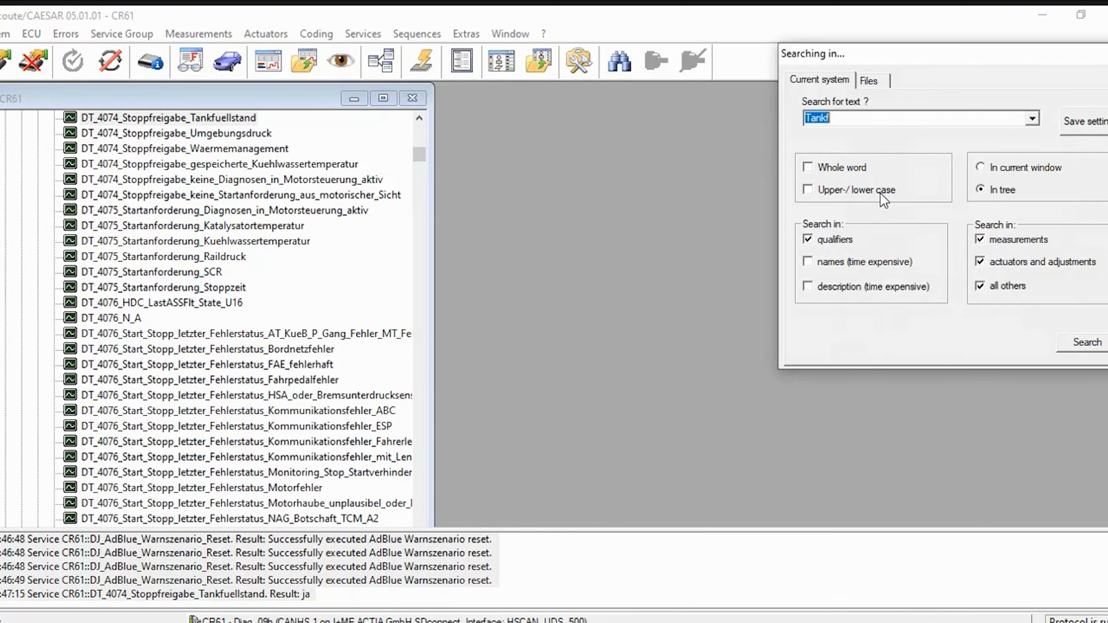
{"action": "type", "text": "ctTamp"}
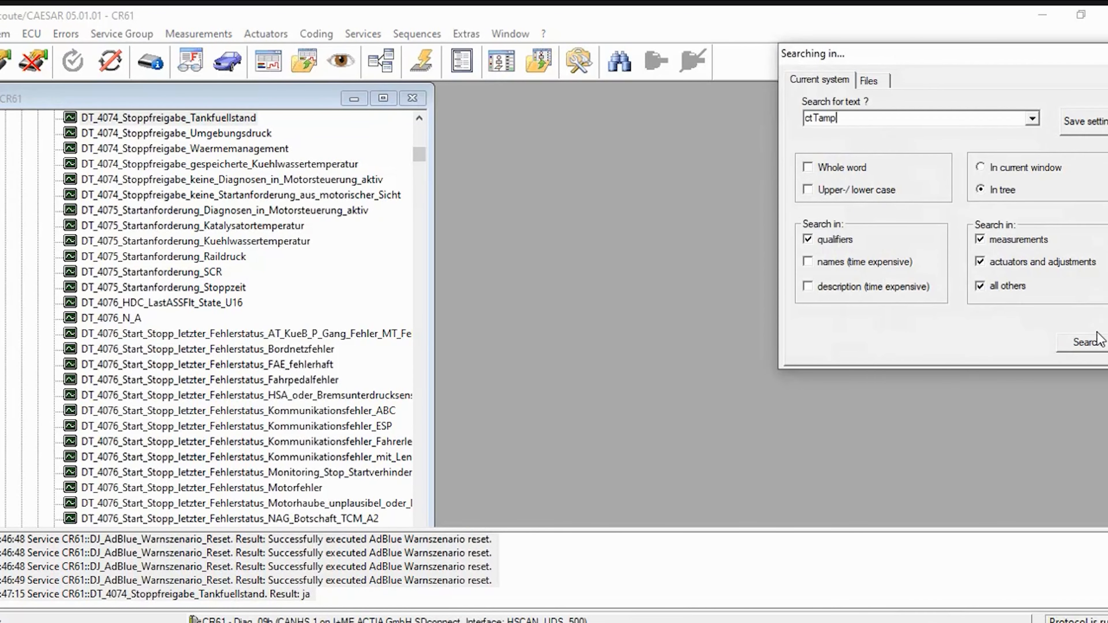
{"action": "left_click", "coordinate": [1079, 345]}
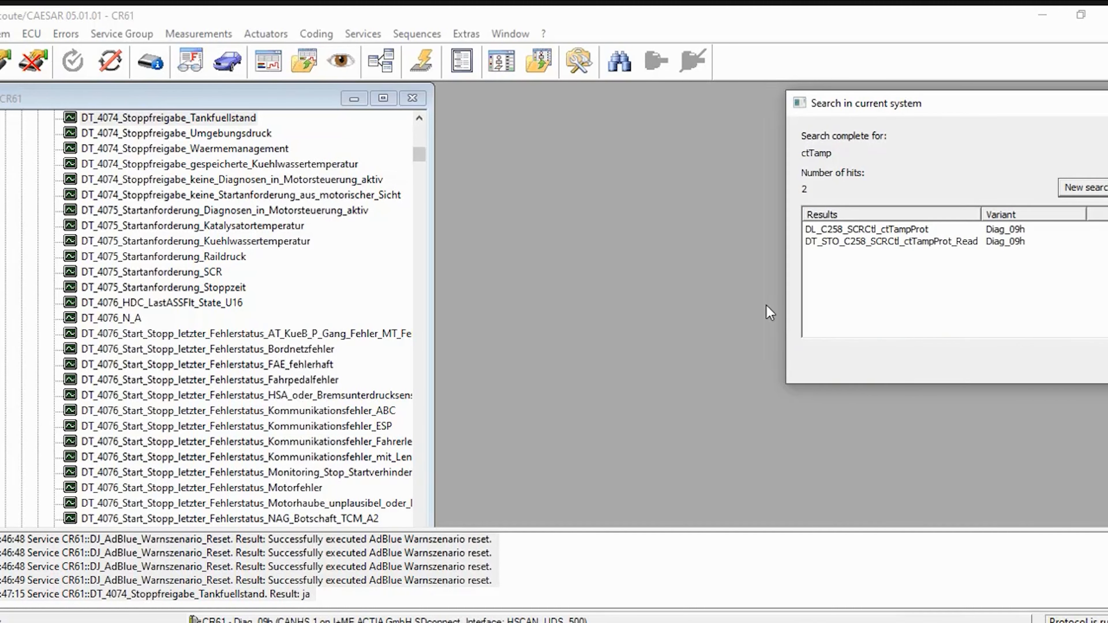
{"action": "left_click", "coordinate": [866, 229]}
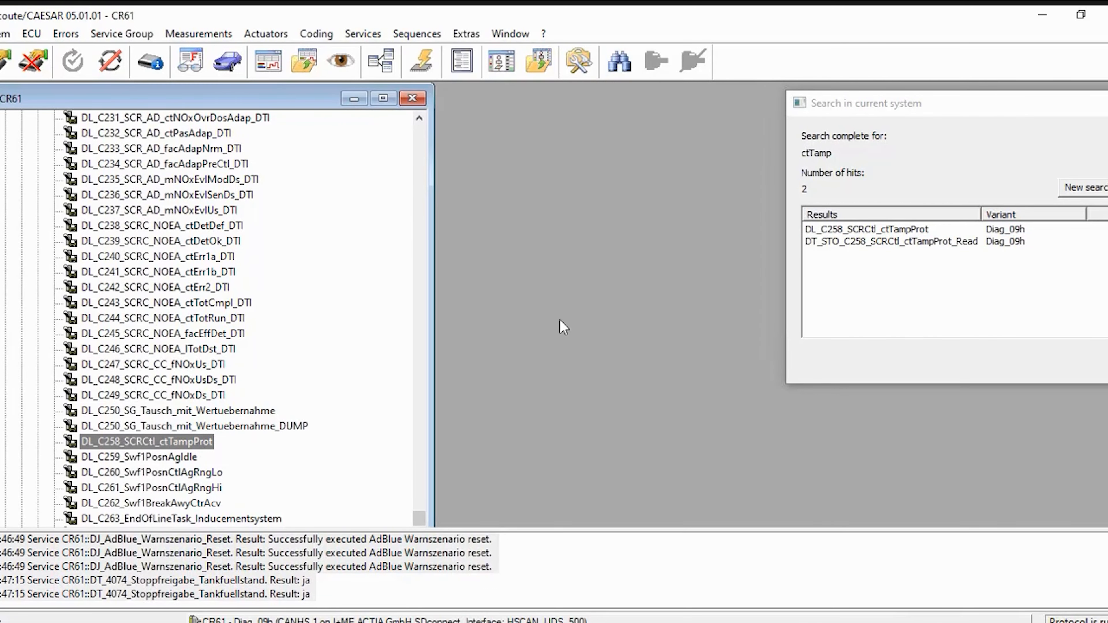
{"action": "mouse_move", "coordinate": [852, 249]}
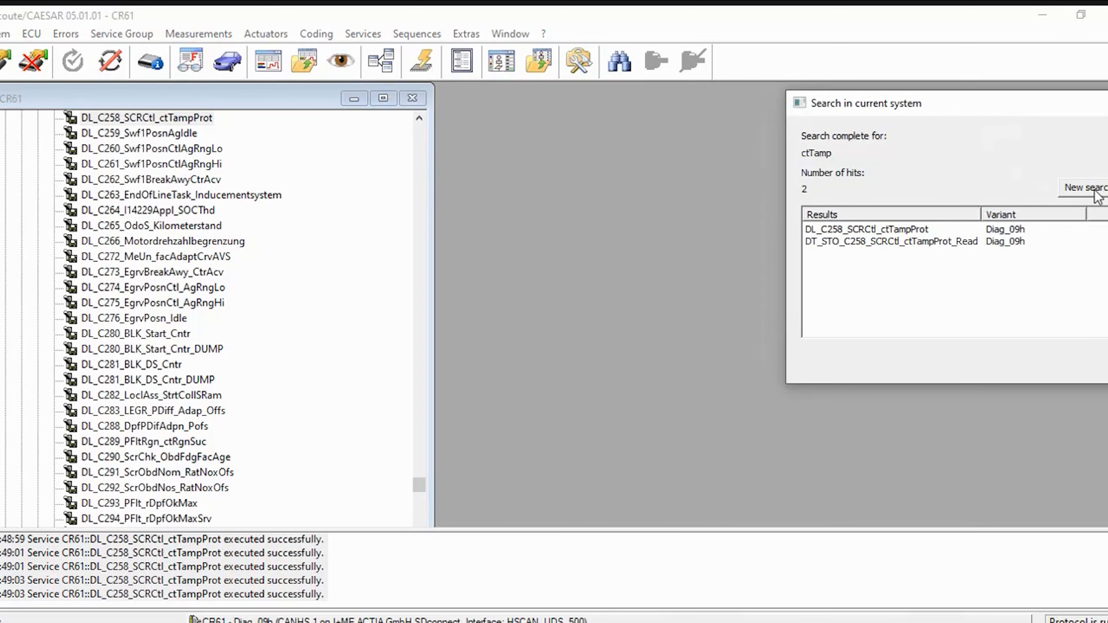
{"action": "left_click", "coordinate": [1085, 188]}
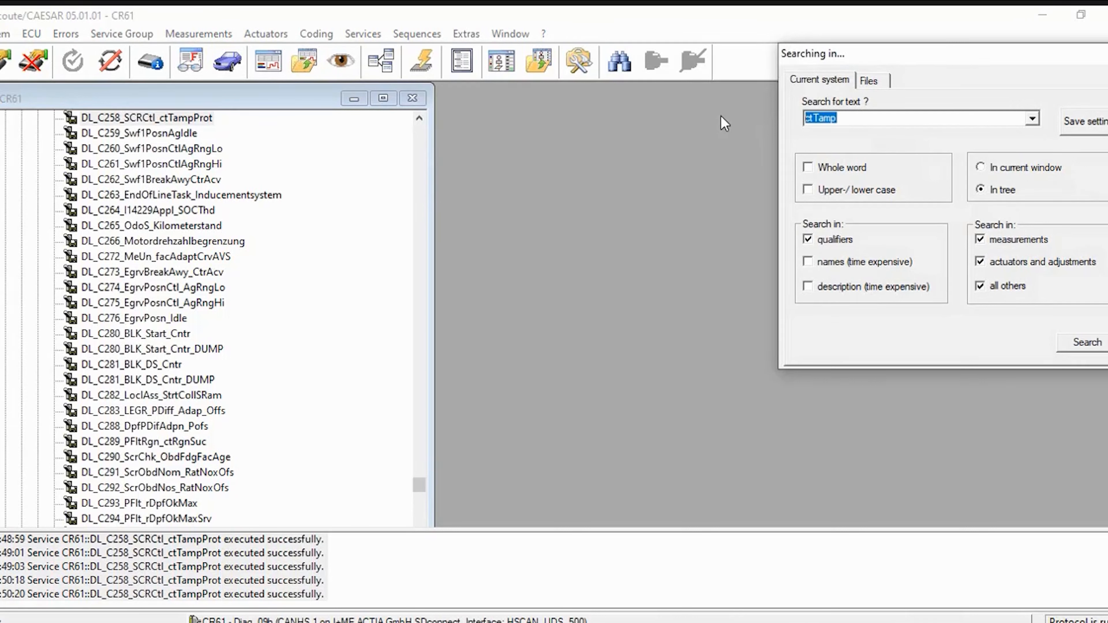
Search for 'inducementsystem' to find DL_C263_EndOfLineTask_Inducementsystem.
{"action": "left_click", "coordinate": [1088, 342]}
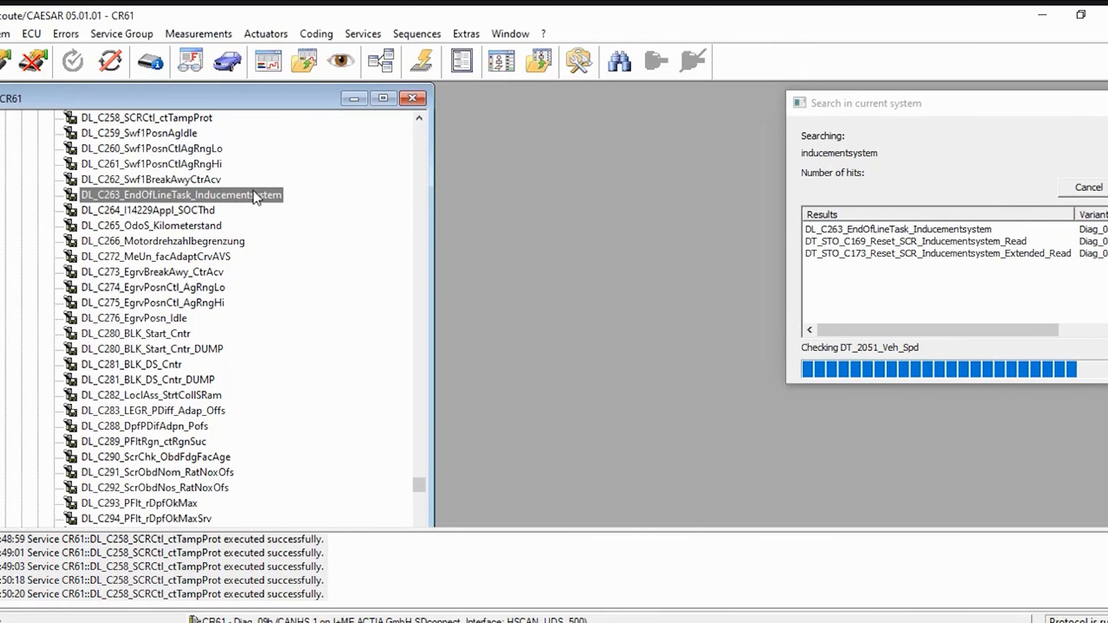
{"action": "mouse_move", "coordinate": [246, 210]}
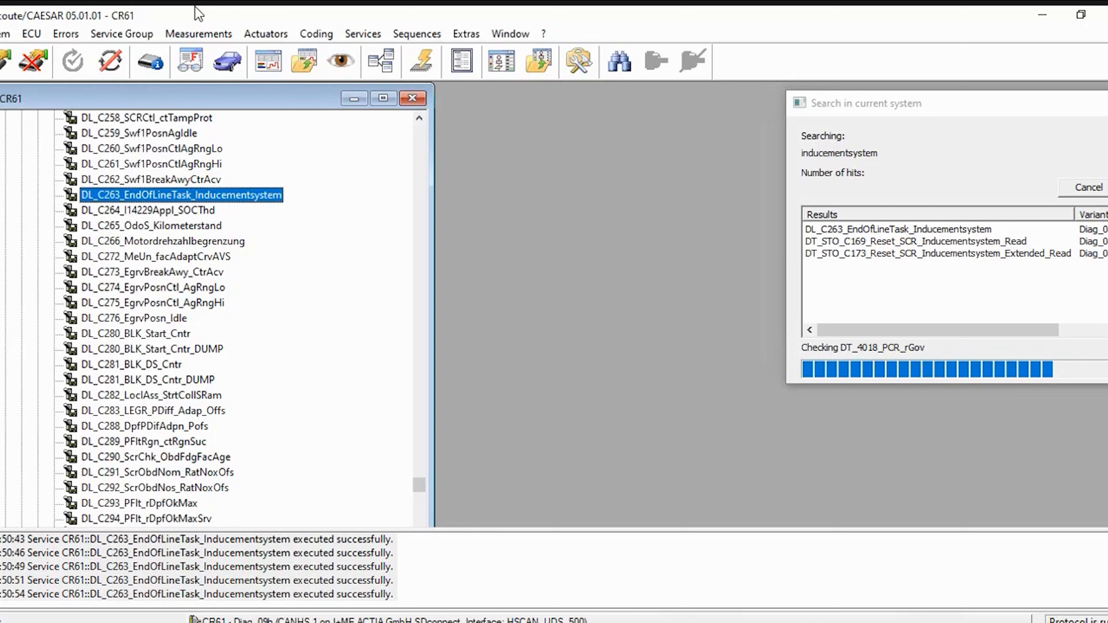
{"action": "mouse_move", "coordinate": [187, 62]}
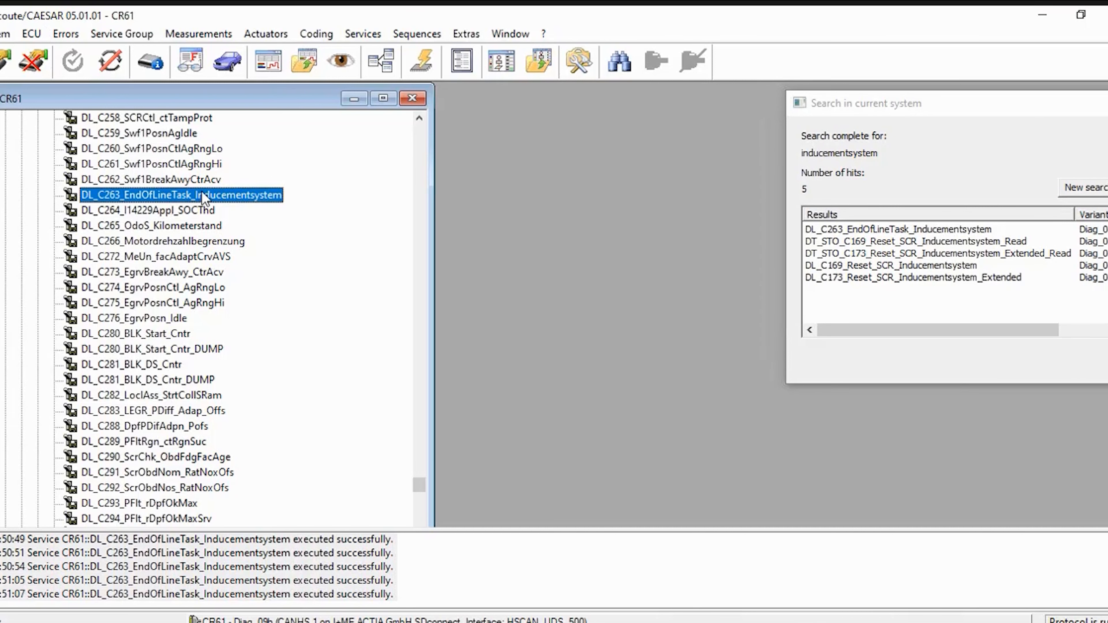
{"action": "mouse_move", "coordinate": [1033, 165]}
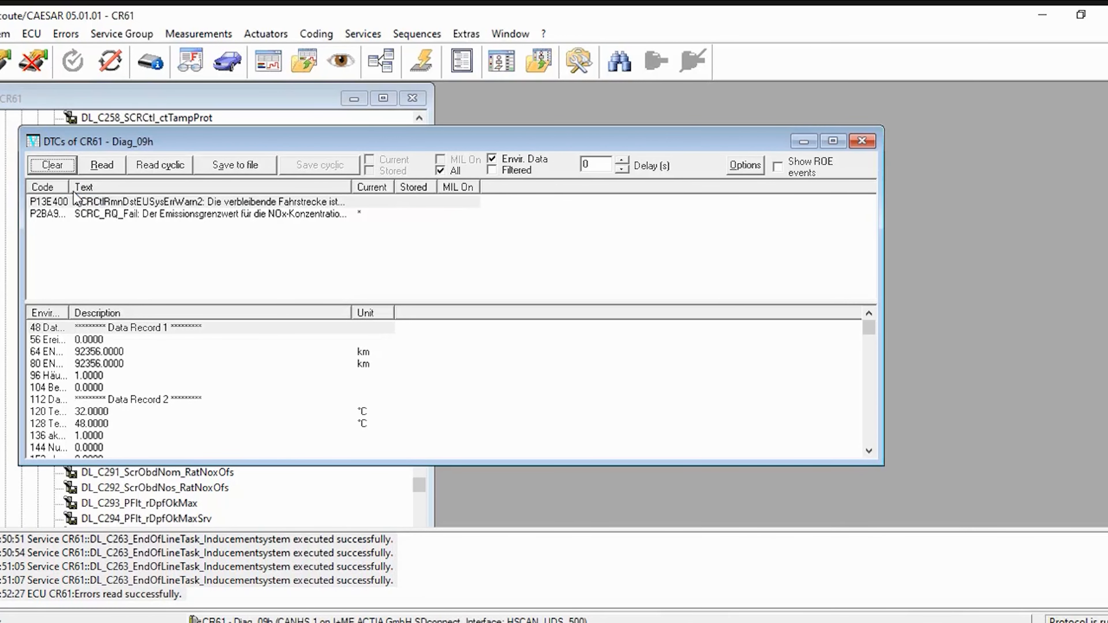
Clear the CR61 fault memory, reread it to No Errors and close the DTC list.
{"action": "left_click", "coordinate": [52, 165]}
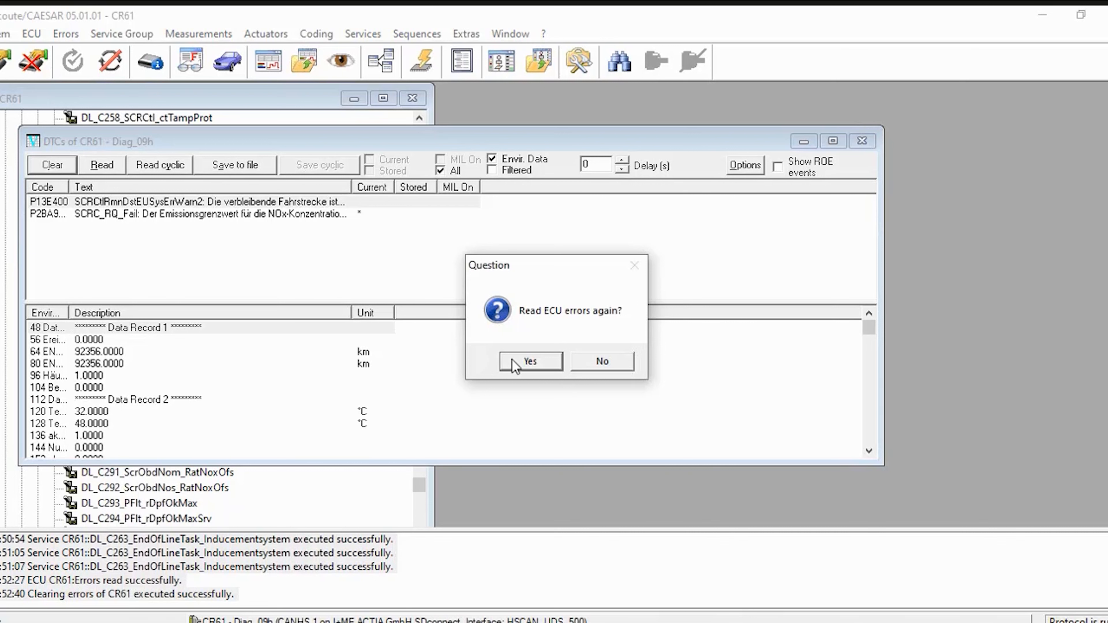
{"action": "left_click", "coordinate": [530, 361]}
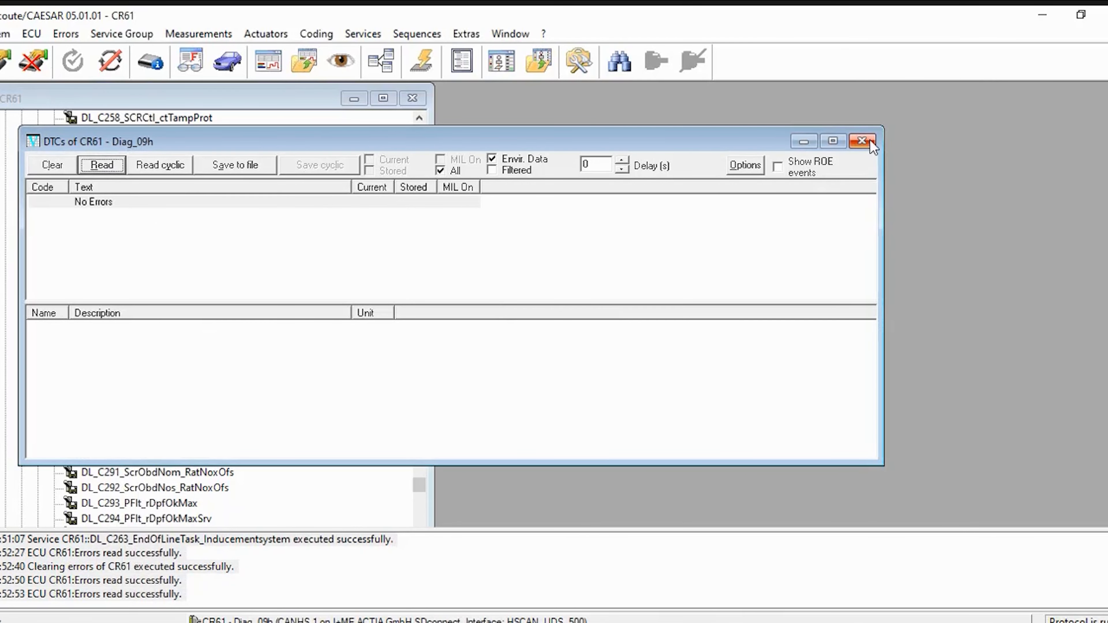
{"action": "mouse_move", "coordinate": [861, 159]}
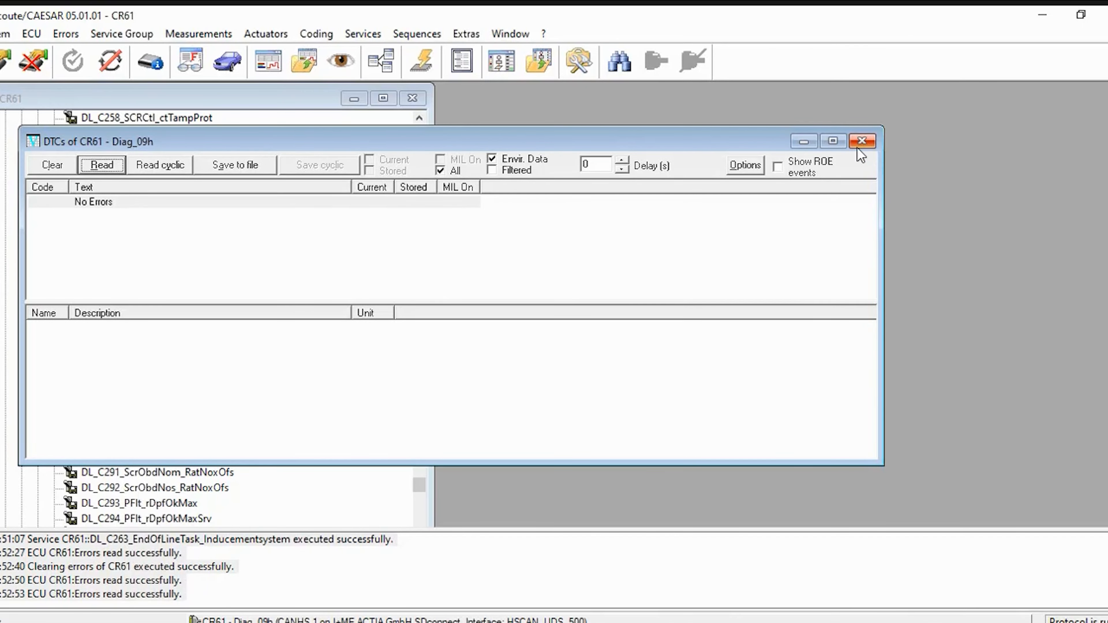
{"action": "left_click", "coordinate": [861, 140]}
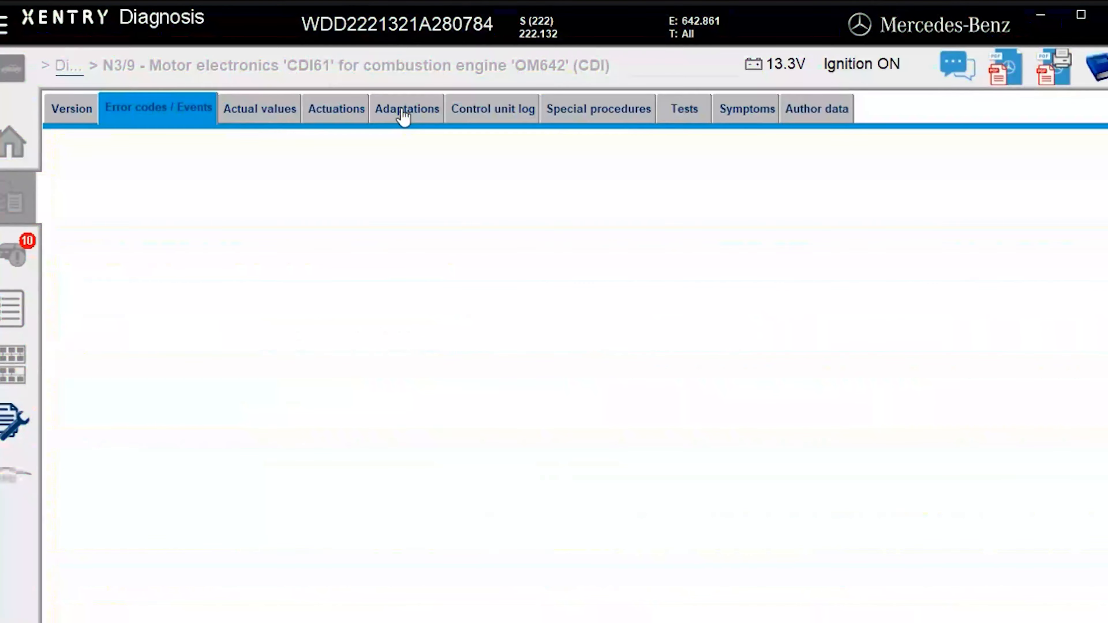
Check Adaptations, return to Error codes / Events showing no stored faults, and start live monitoring.
{"action": "left_click", "coordinate": [406, 110]}
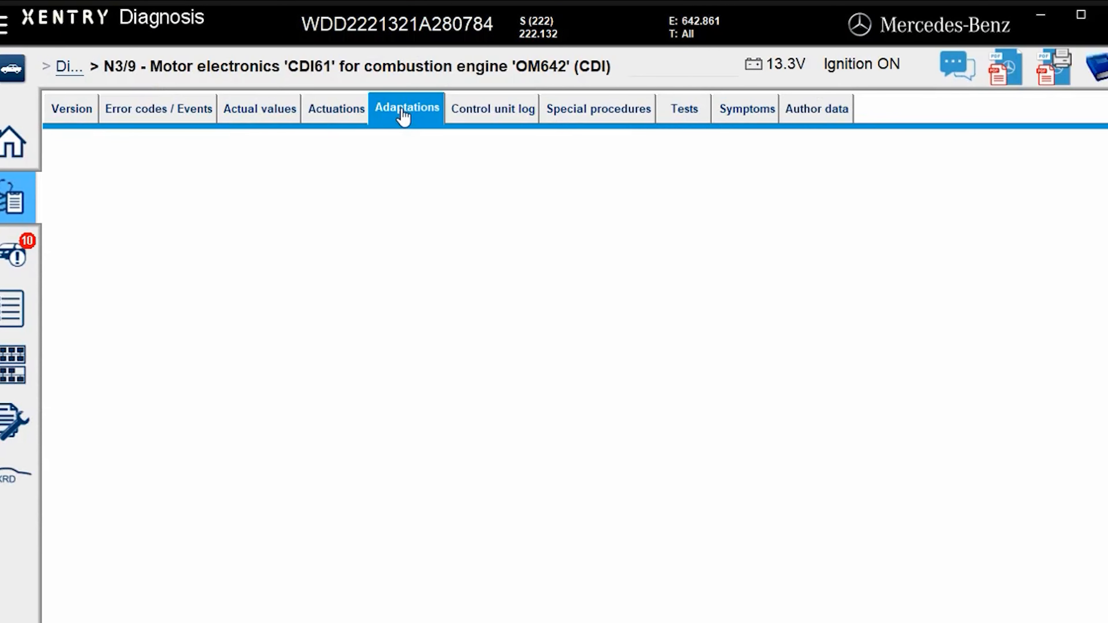
{"action": "left_click", "coordinate": [406, 109]}
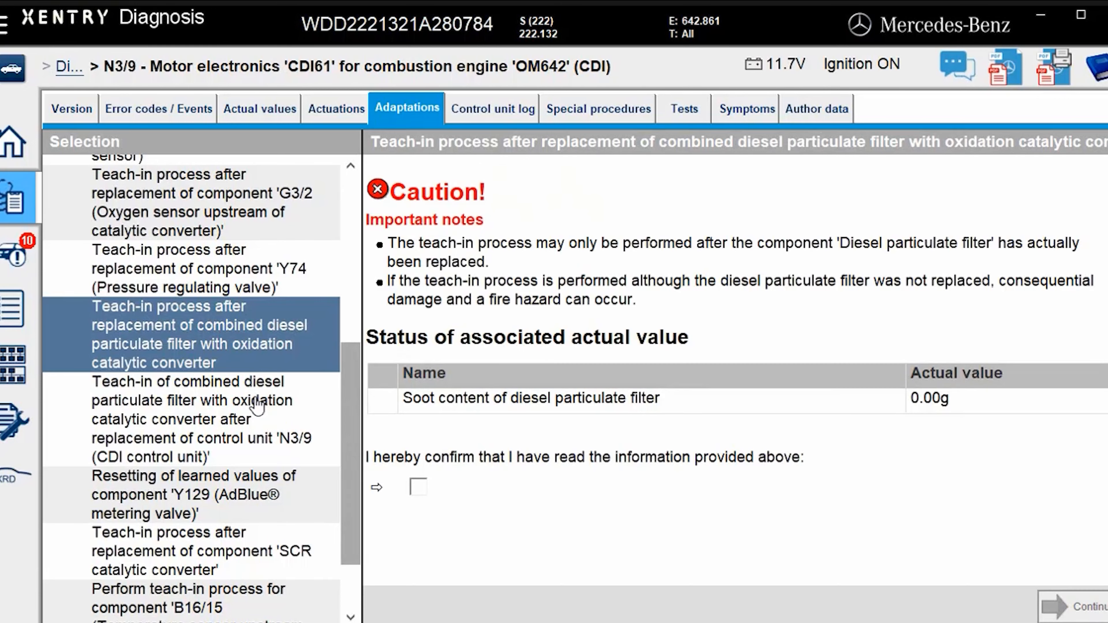
{"action": "left_click", "coordinate": [159, 108]}
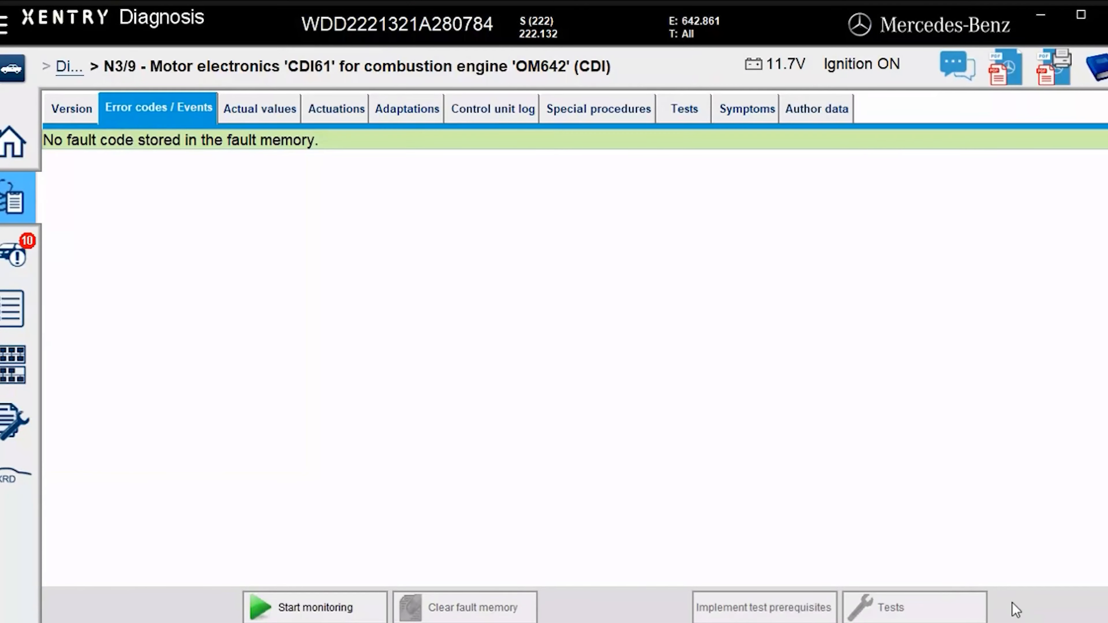
{"action": "left_click", "coordinate": [313, 609]}
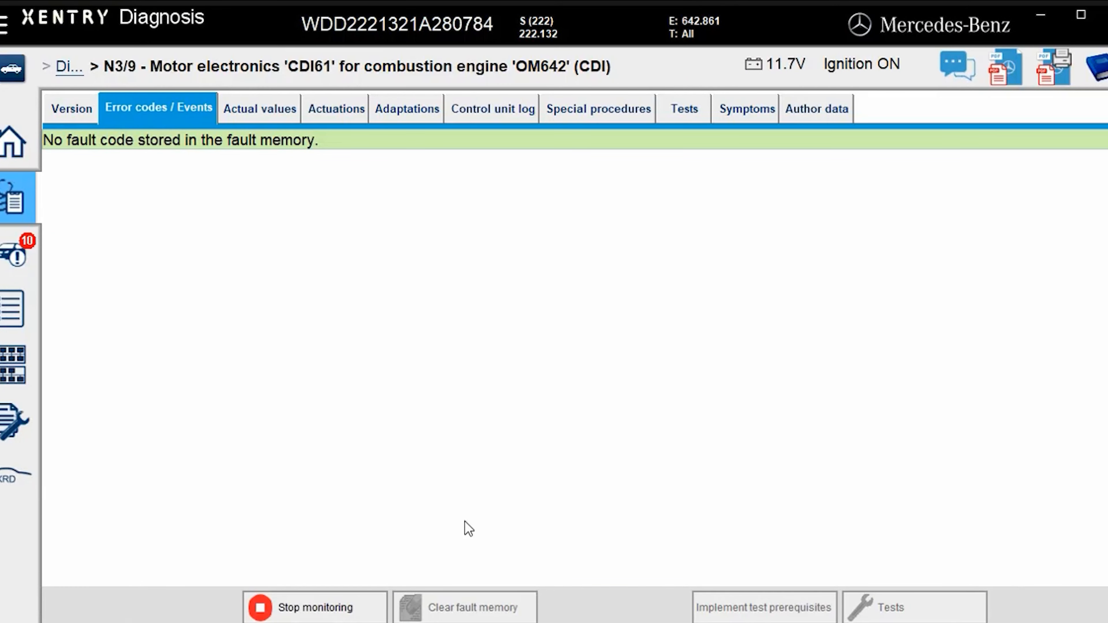